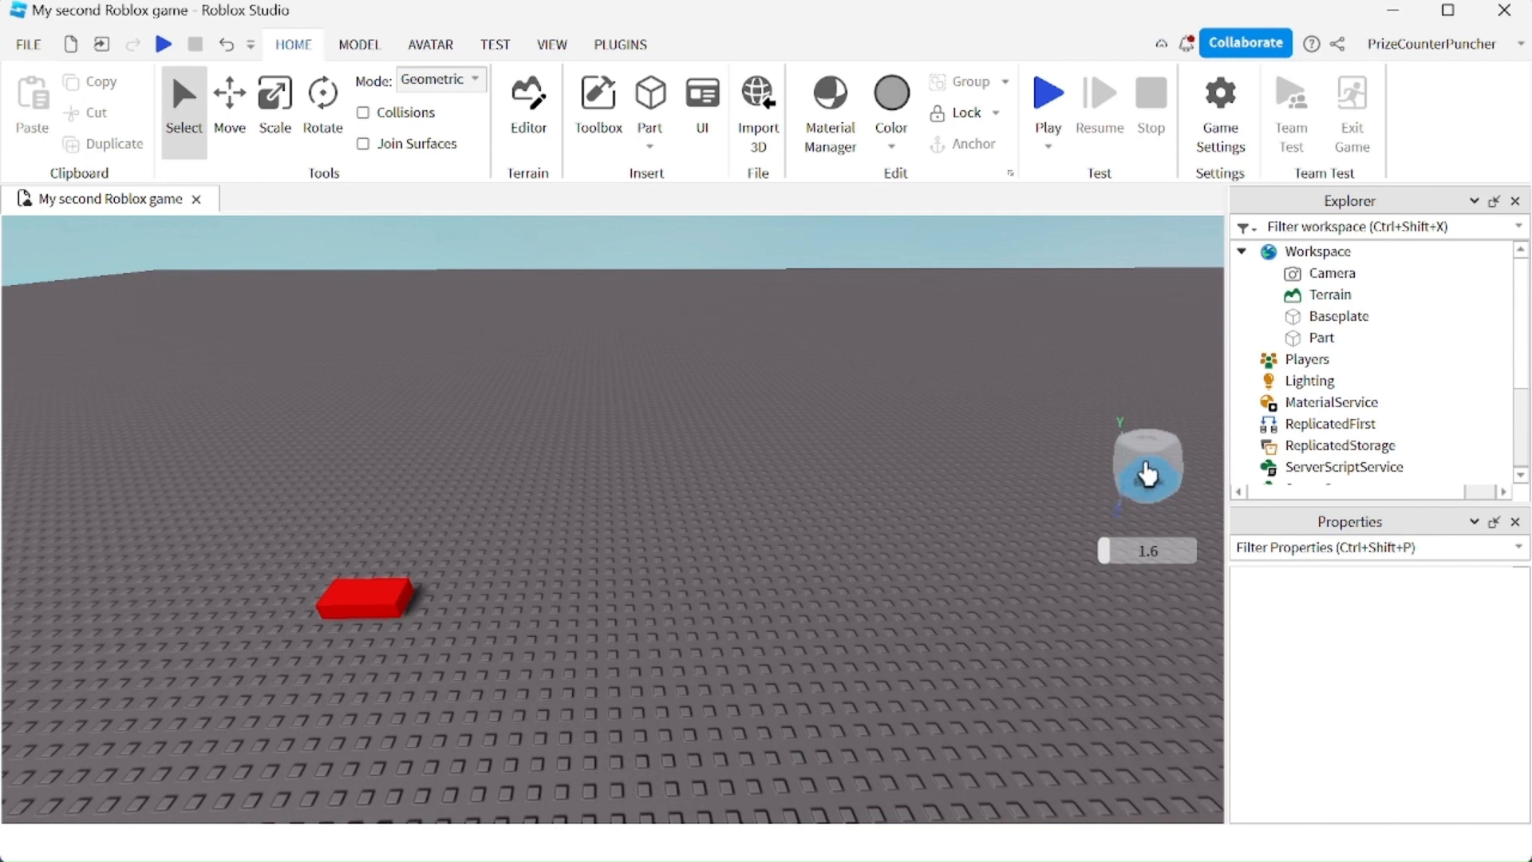
- Rotate the camera to view the scene from the left, red part near the bottom edge
drag(1146, 472, 1100, 344)
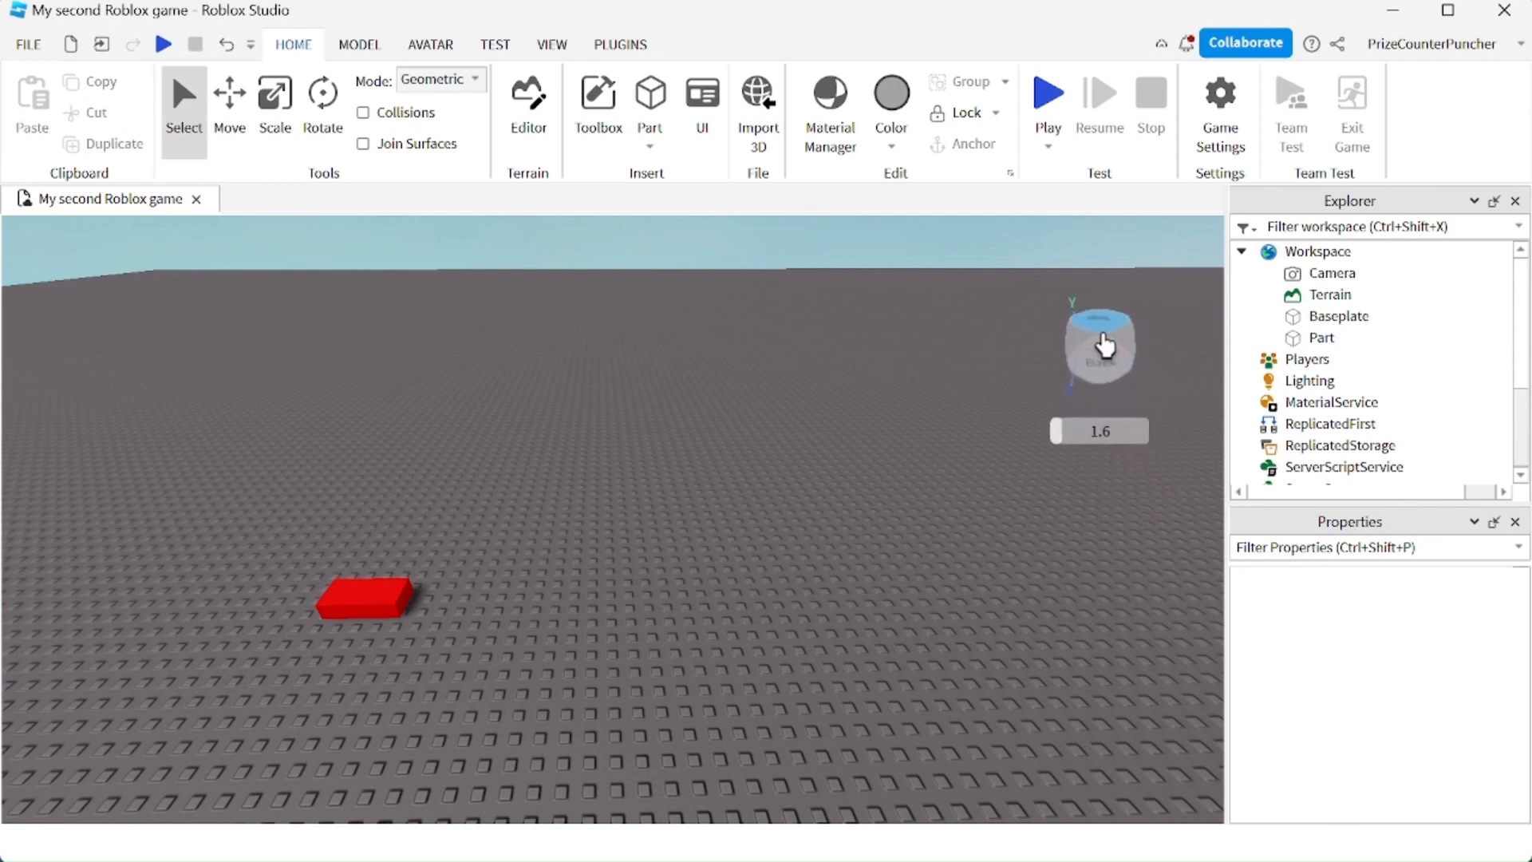
drag(1099, 345, 125, 603)
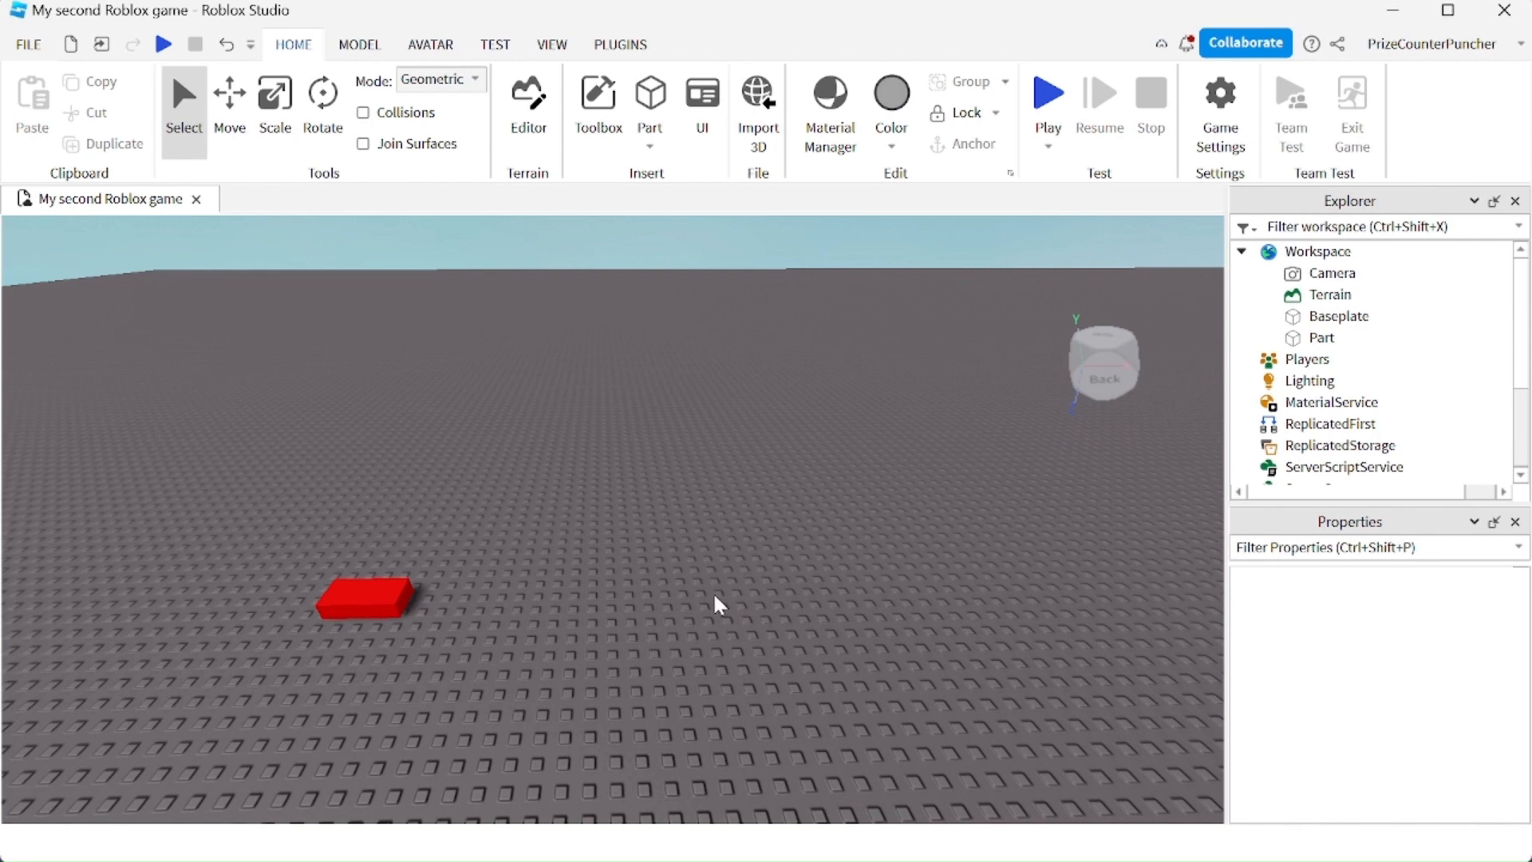
mouse_move(707, 605)
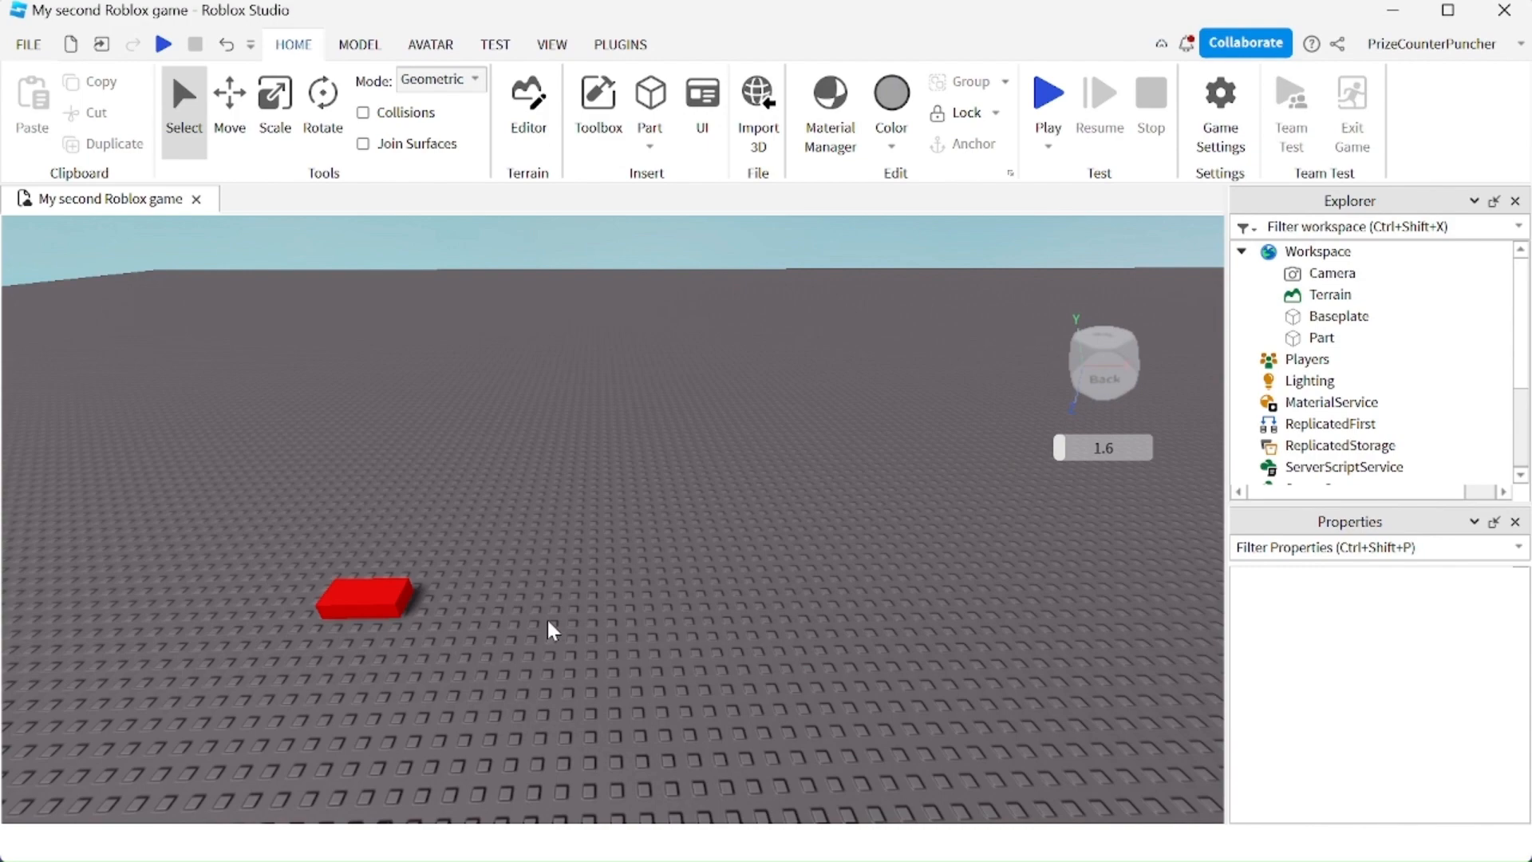
mouse_move(580, 597)
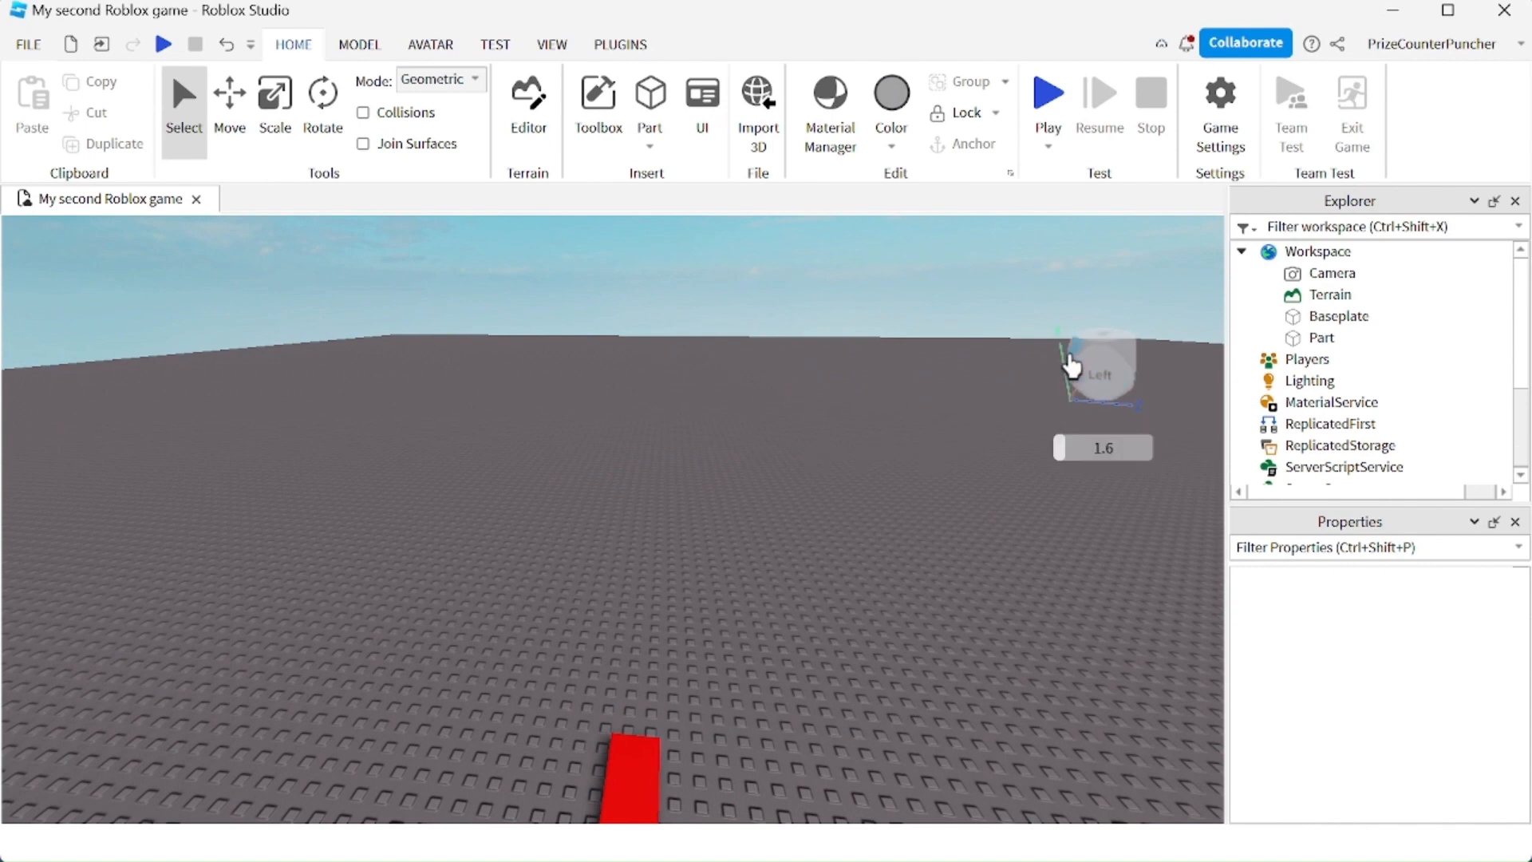
mouse_move(1074, 355)
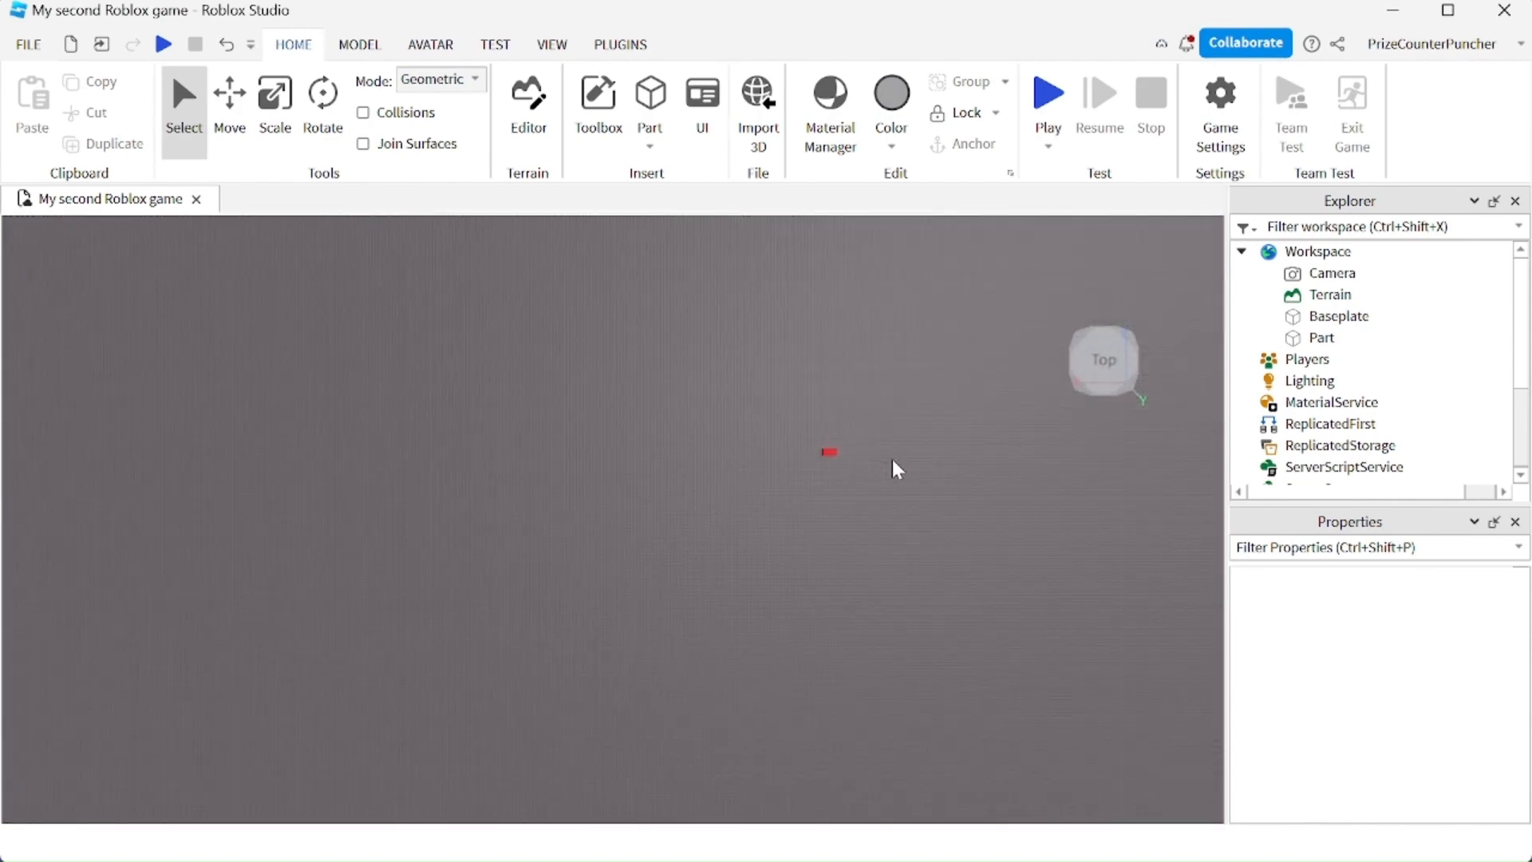
mouse_move(896, 474)
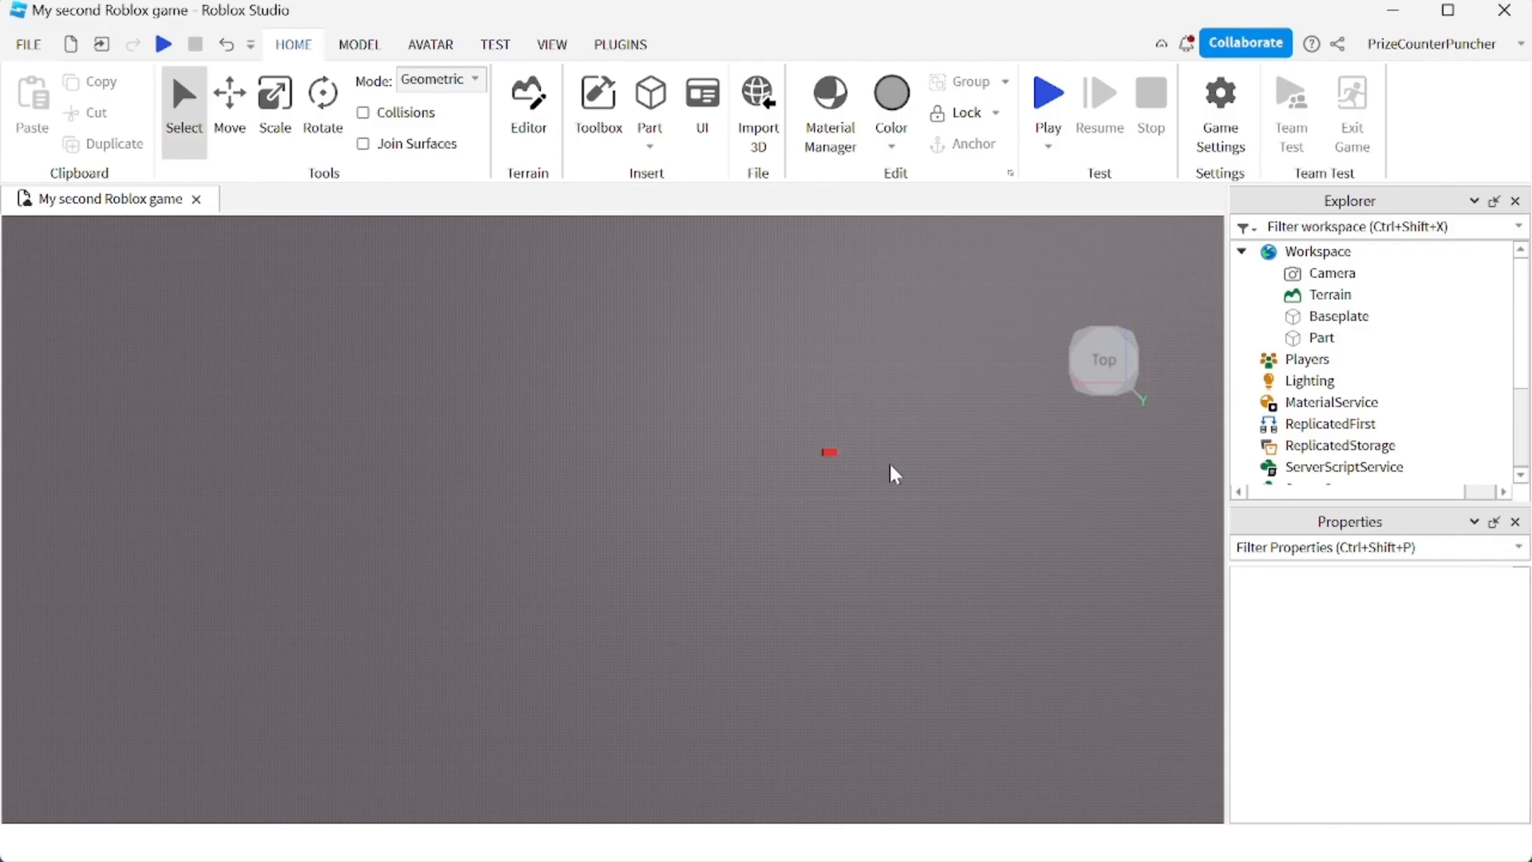
mouse_move(550, 45)
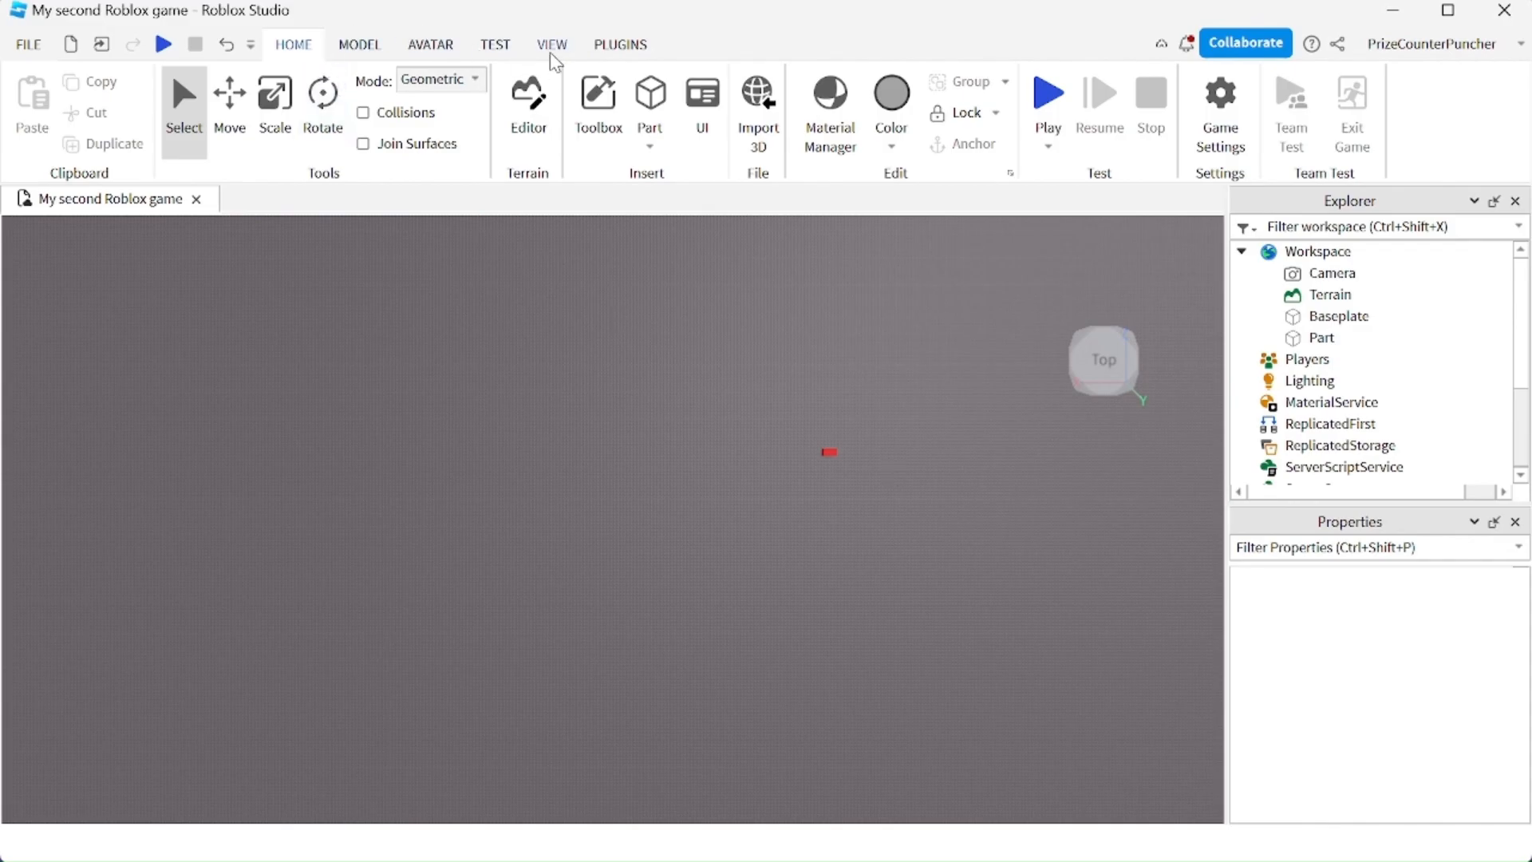
- Turn off the View Selector cube from the View tab so the viewport shows only the scene
click(550, 45)
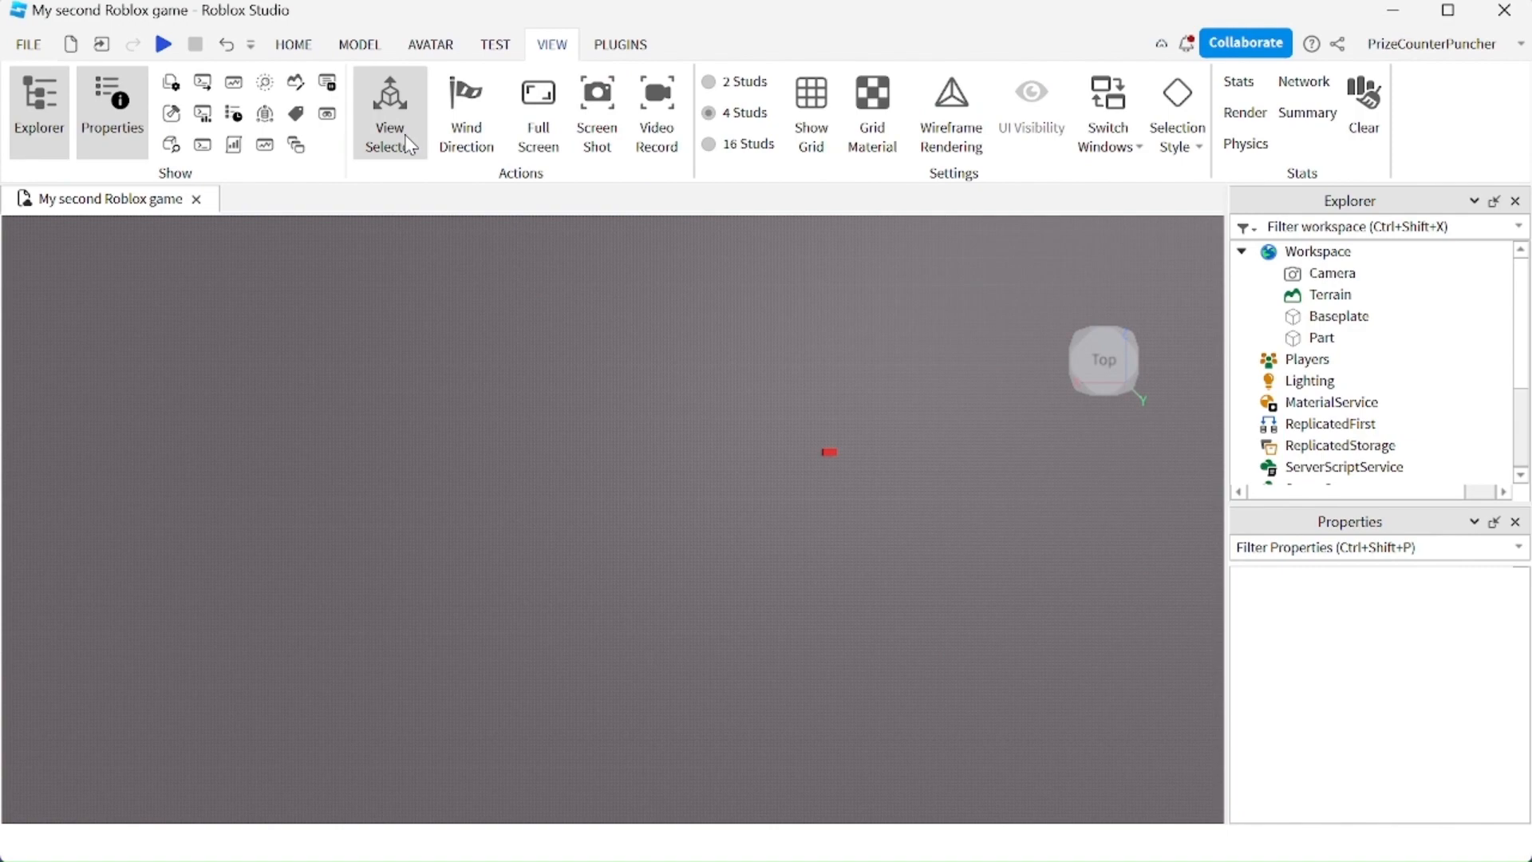
click(390, 110)
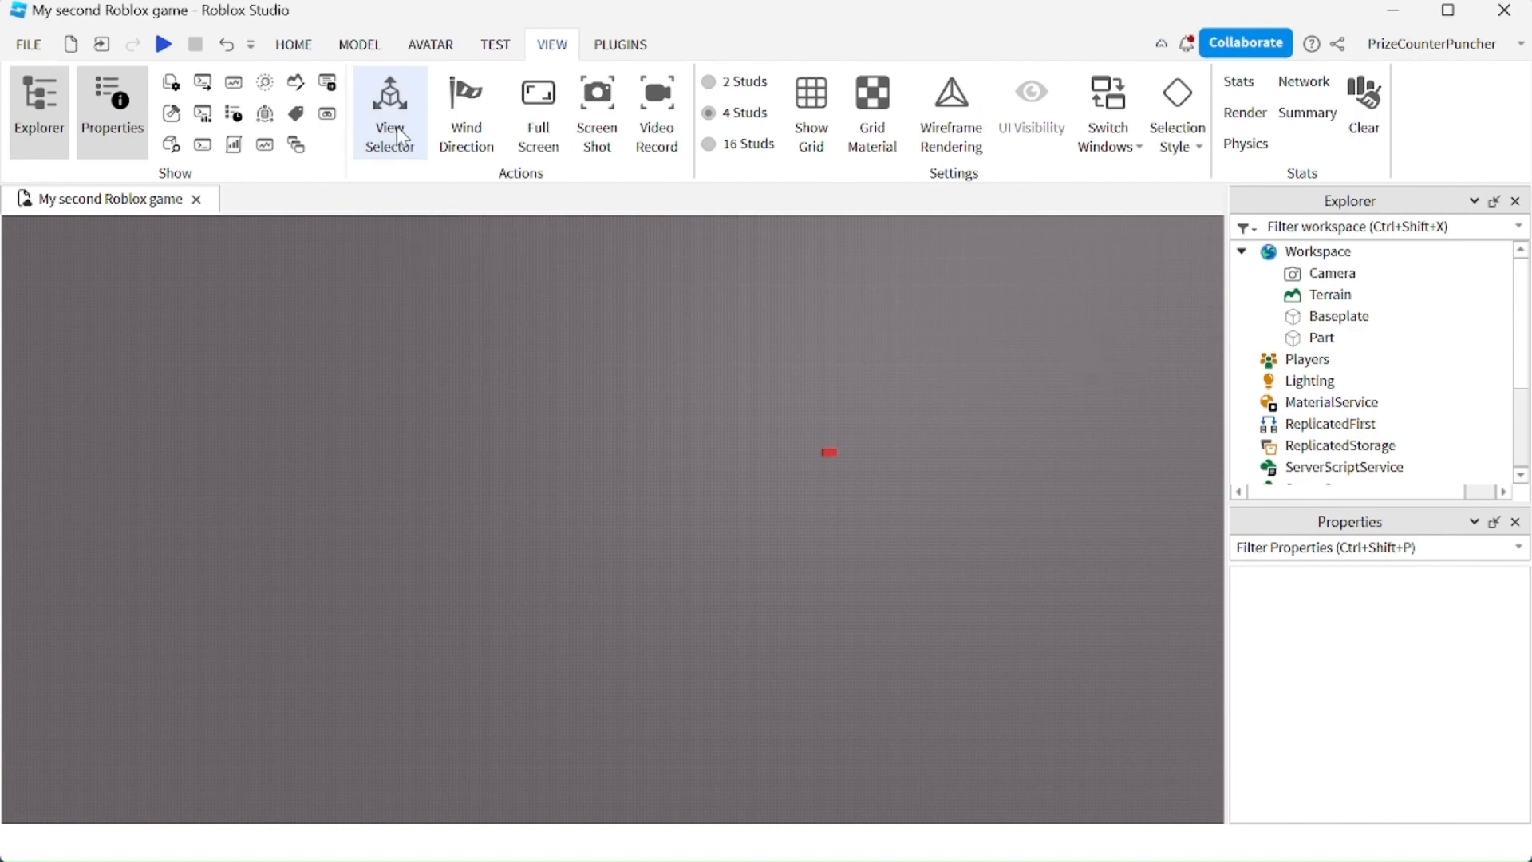